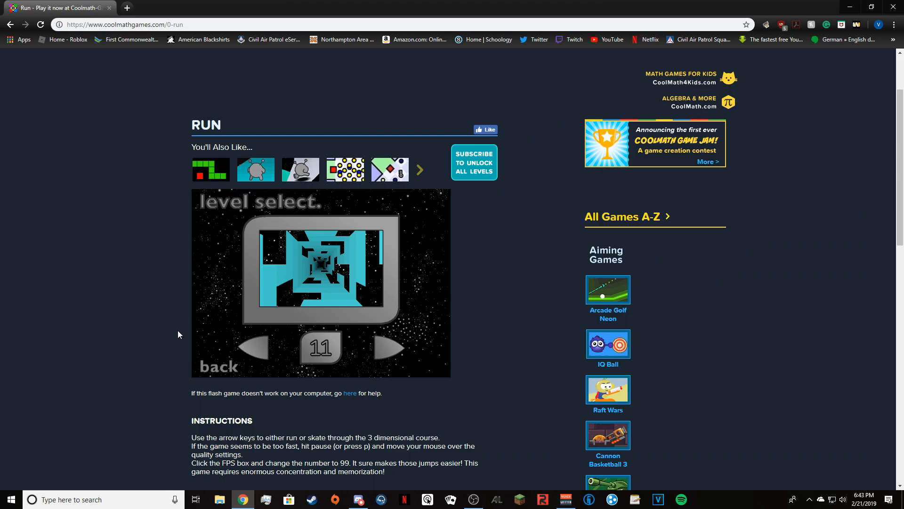
pyautogui.moveTo(359, 315)
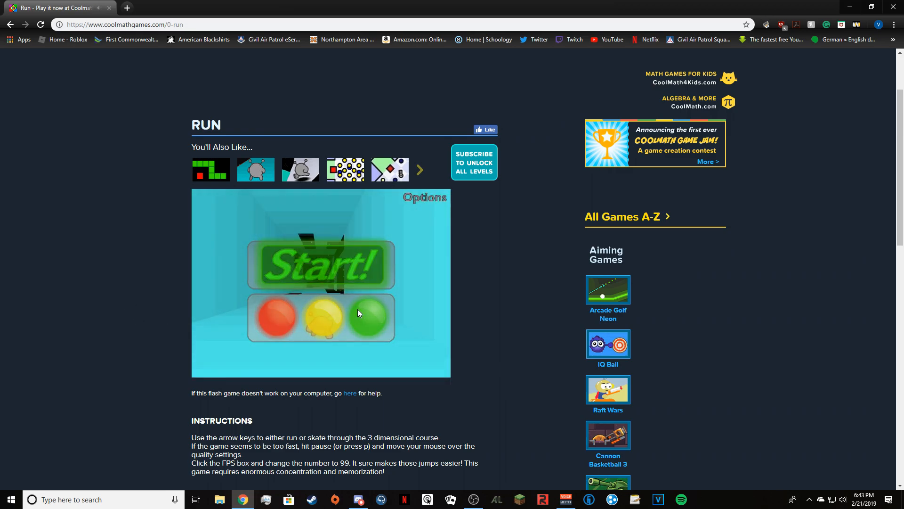
# Begin the level 11 run and advance the runner through the tunnel
pyautogui.click(320, 263)
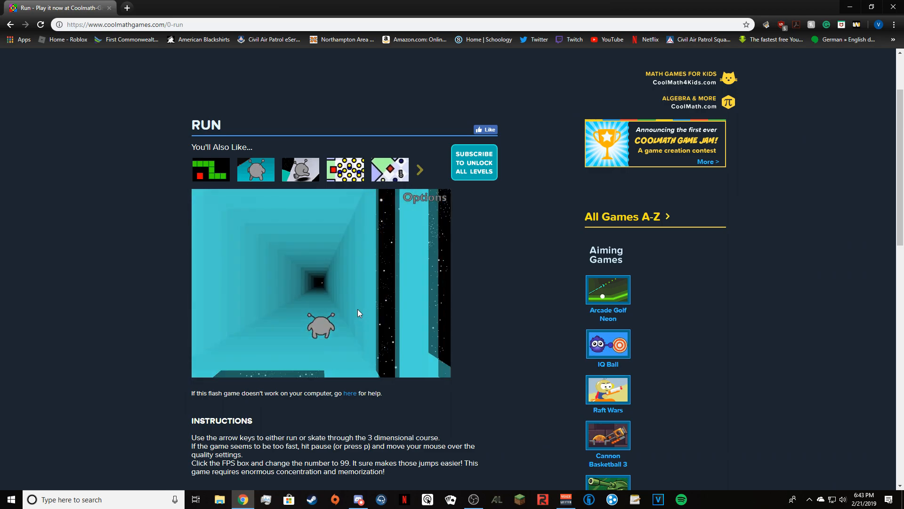
# Dismiss the restart screen and launch a fresh attempt at level 11
pyautogui.click(425, 197)
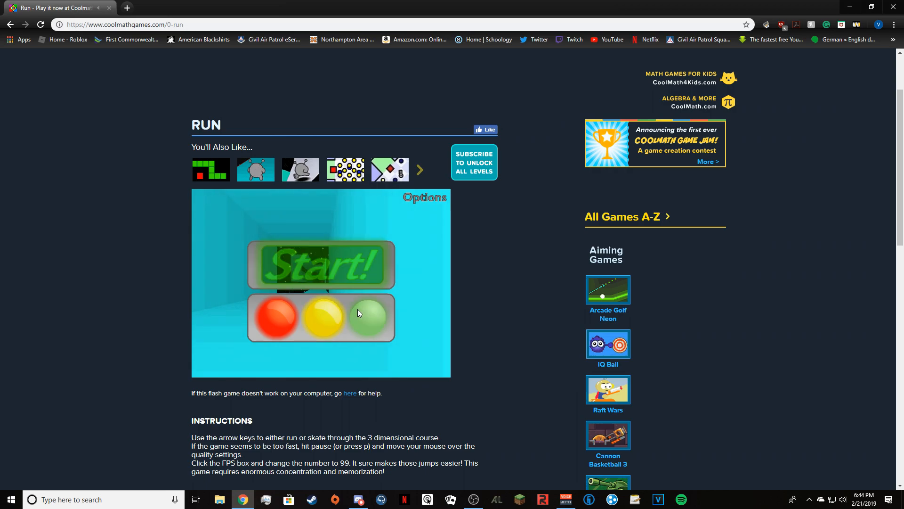
pyautogui.click(321, 264)
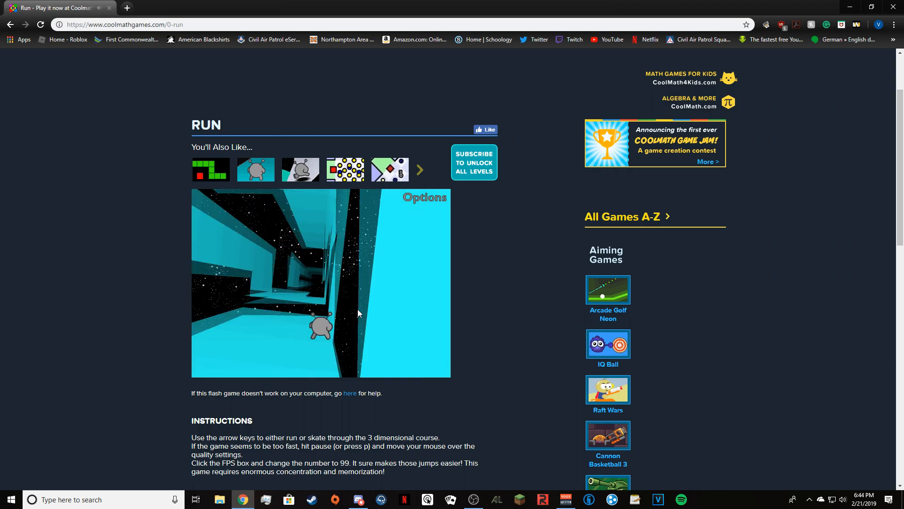